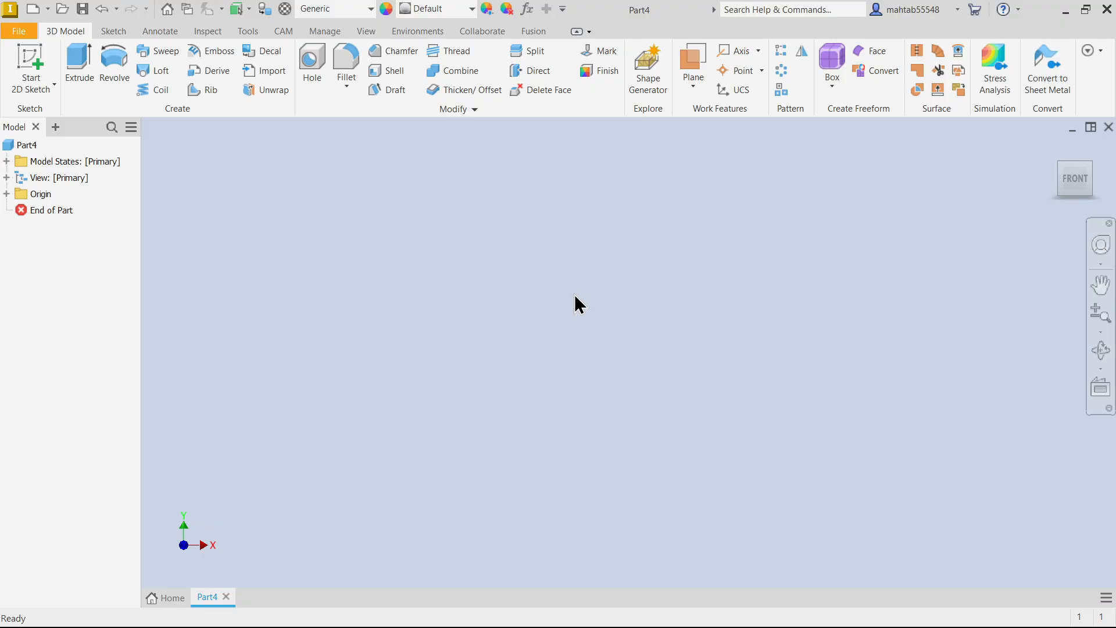
mouse_move(571, 312)
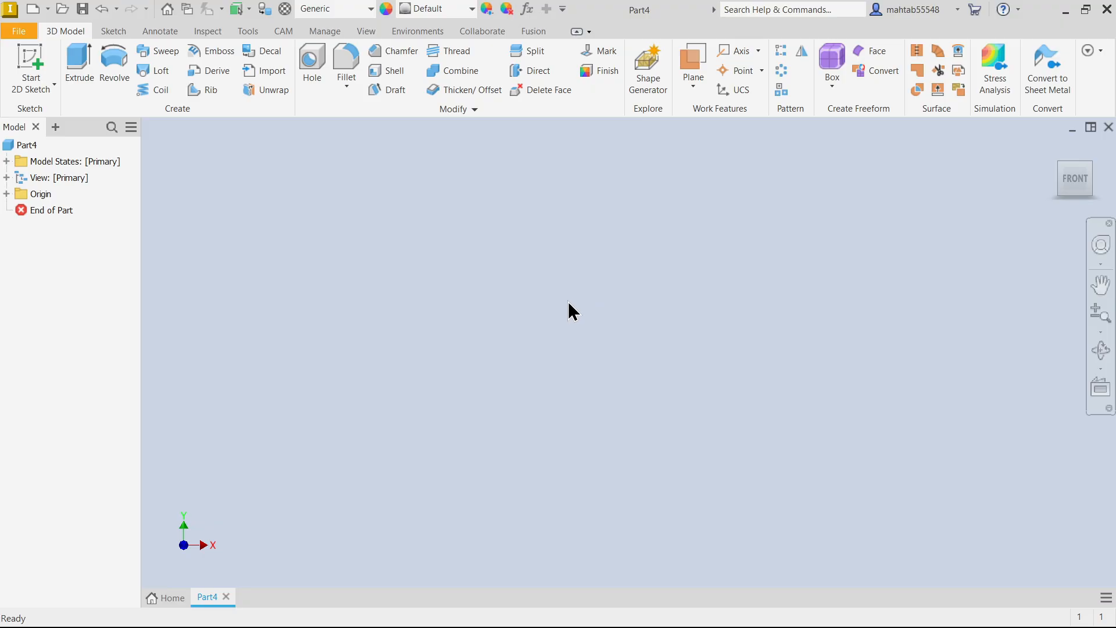
mouse_move(446, 317)
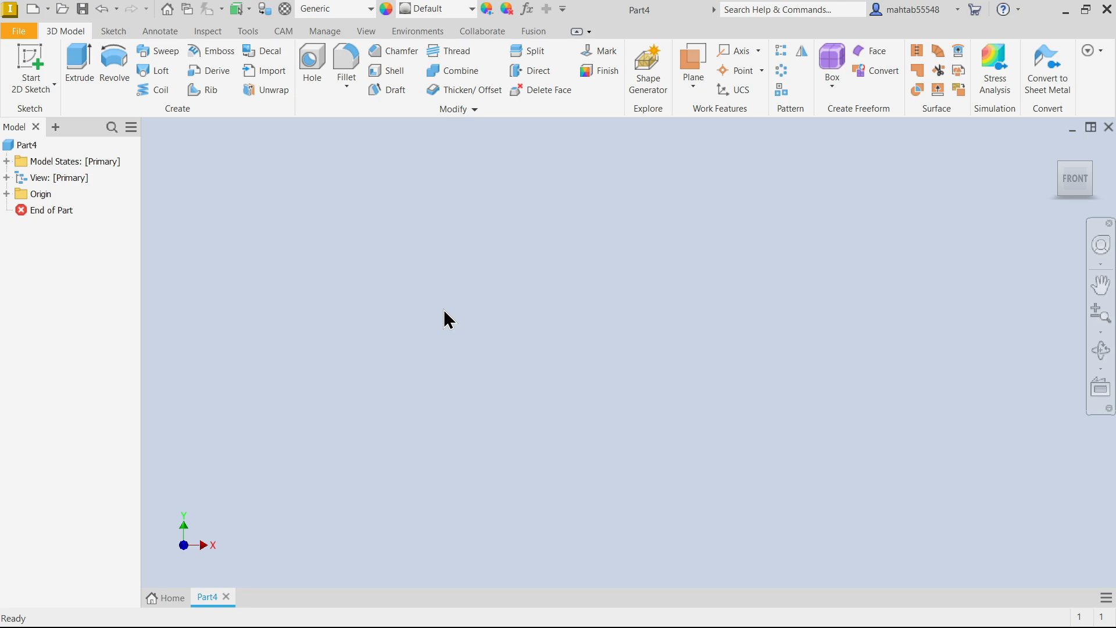
mouse_move(435, 310)
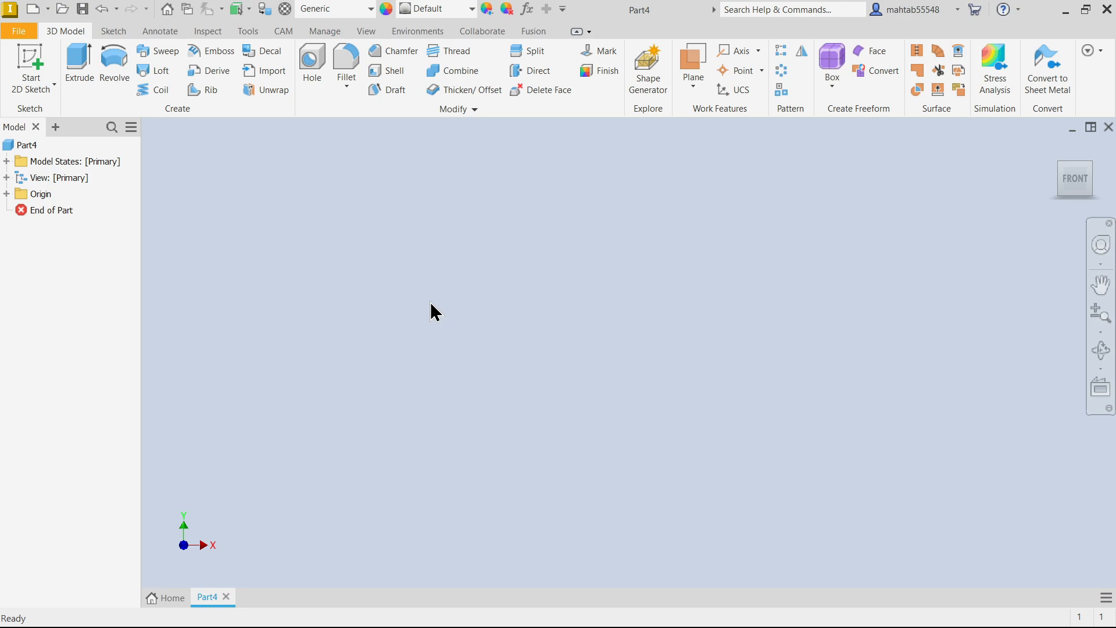
mouse_move(192, 180)
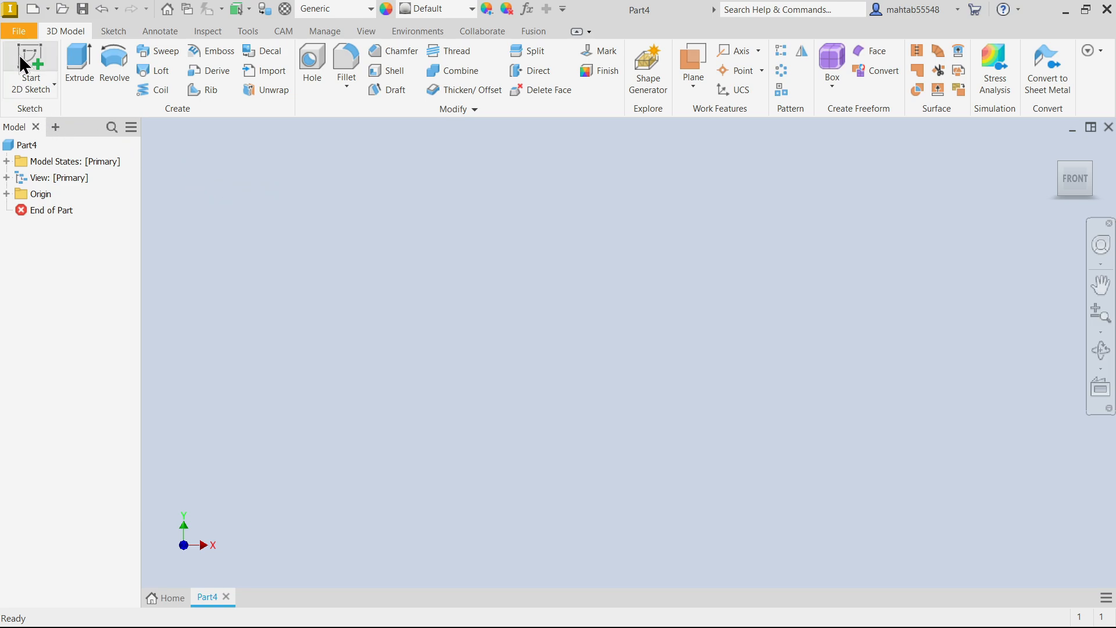
mouse_move(29, 59)
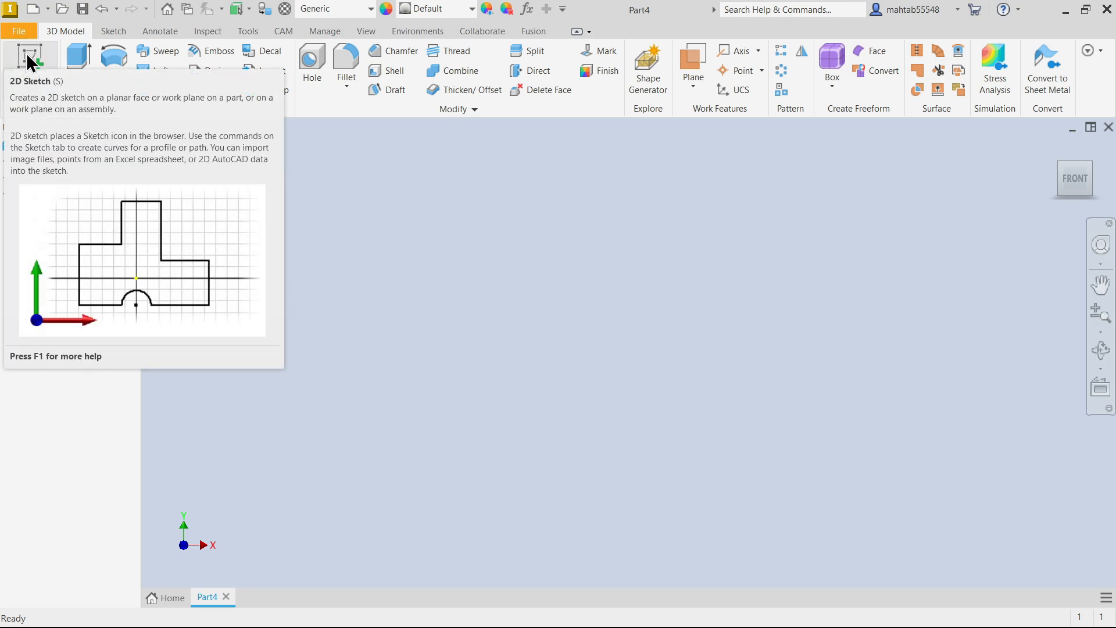
- Start a new 2D sketch (Sketch1) in the empty Part4 file
left_click(26, 54)
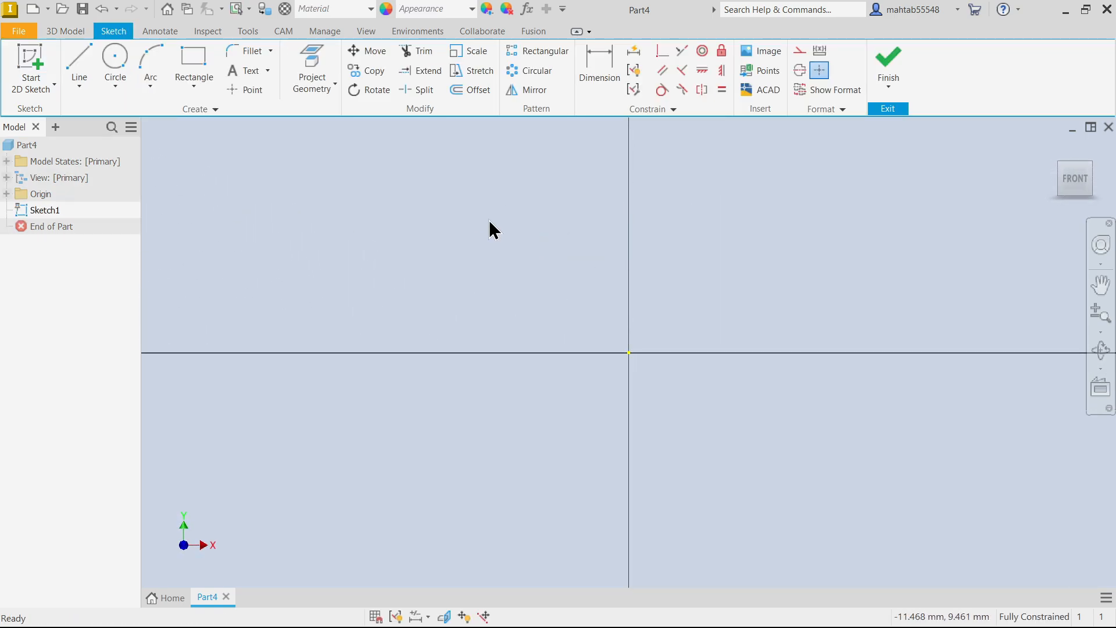
mouse_move(727, 128)
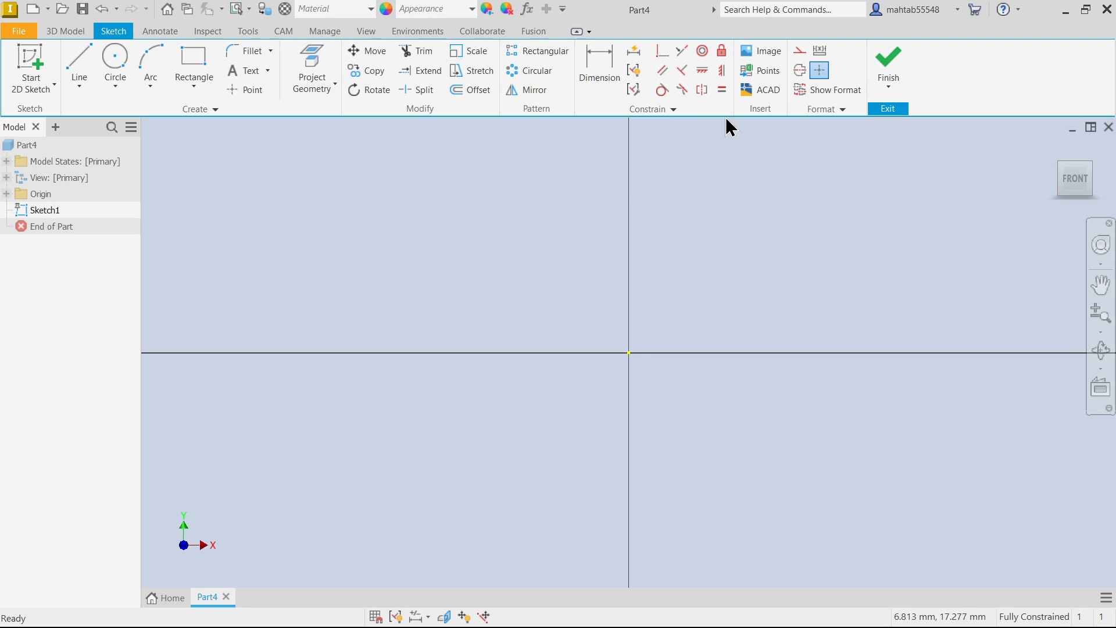
mouse_move(757, 125)
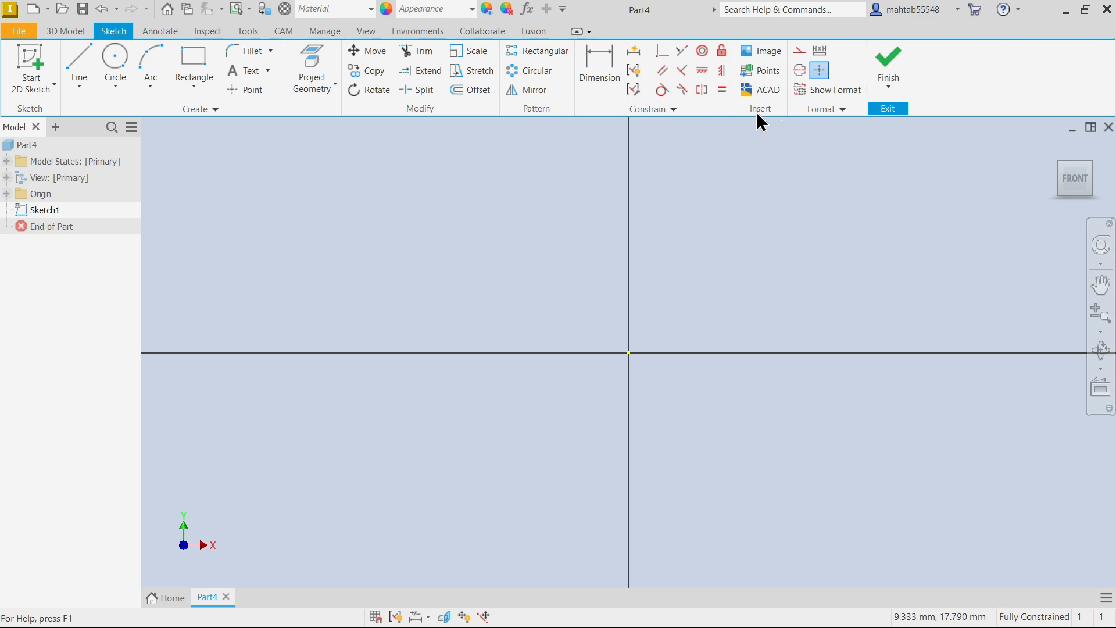
mouse_move(96, 56)
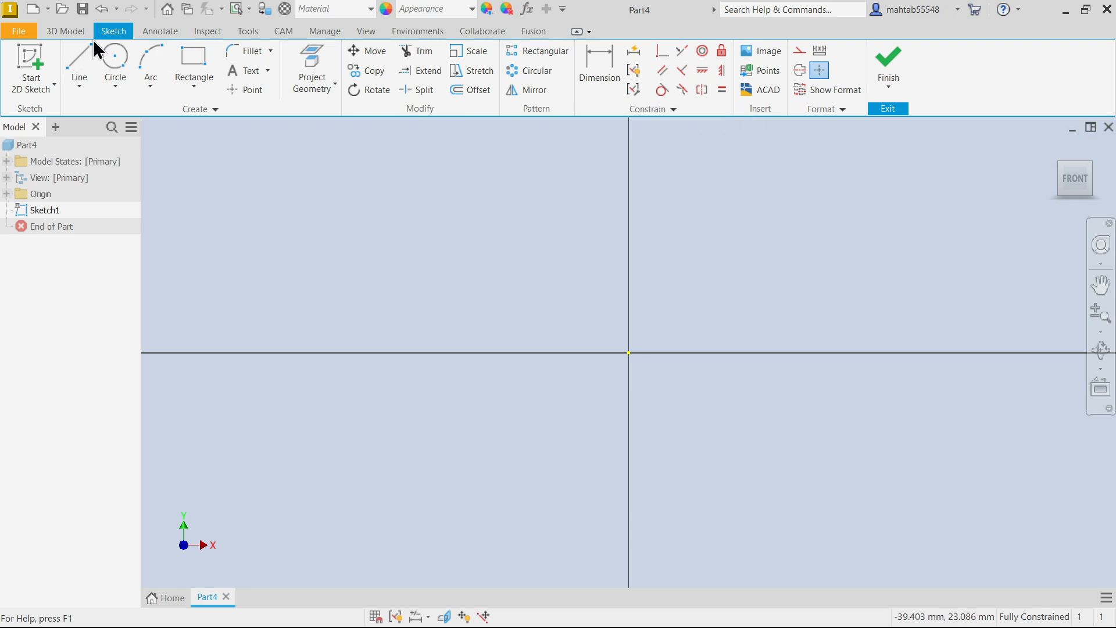
mouse_move(757, 91)
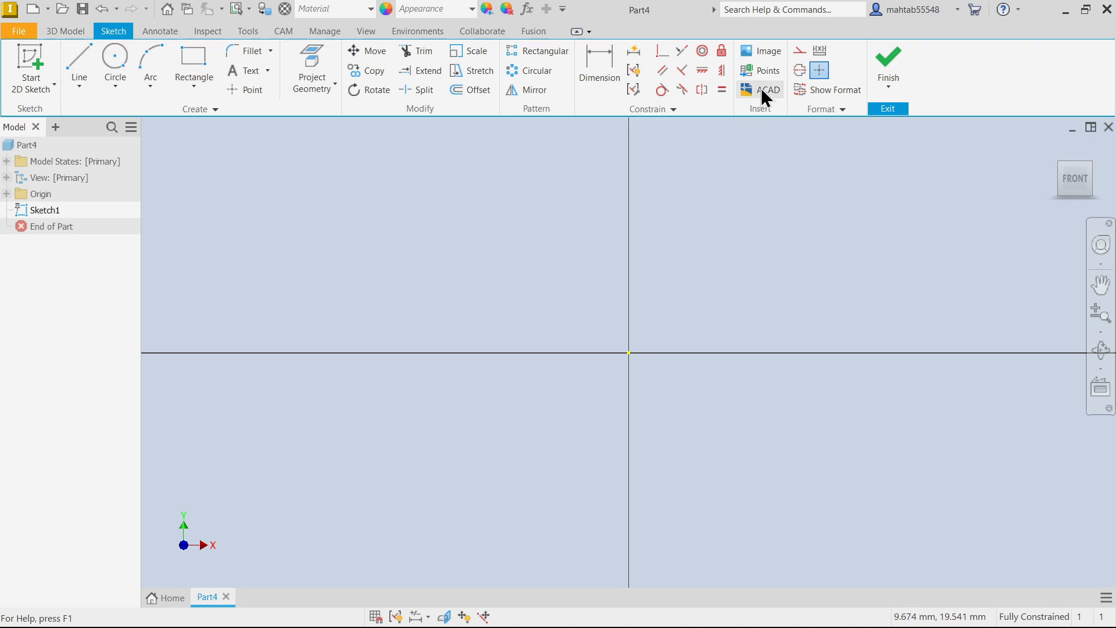
- Choose the IMAGE drawing file from the Desktop as the picture to insert into Sketch1
left_click(767, 50)
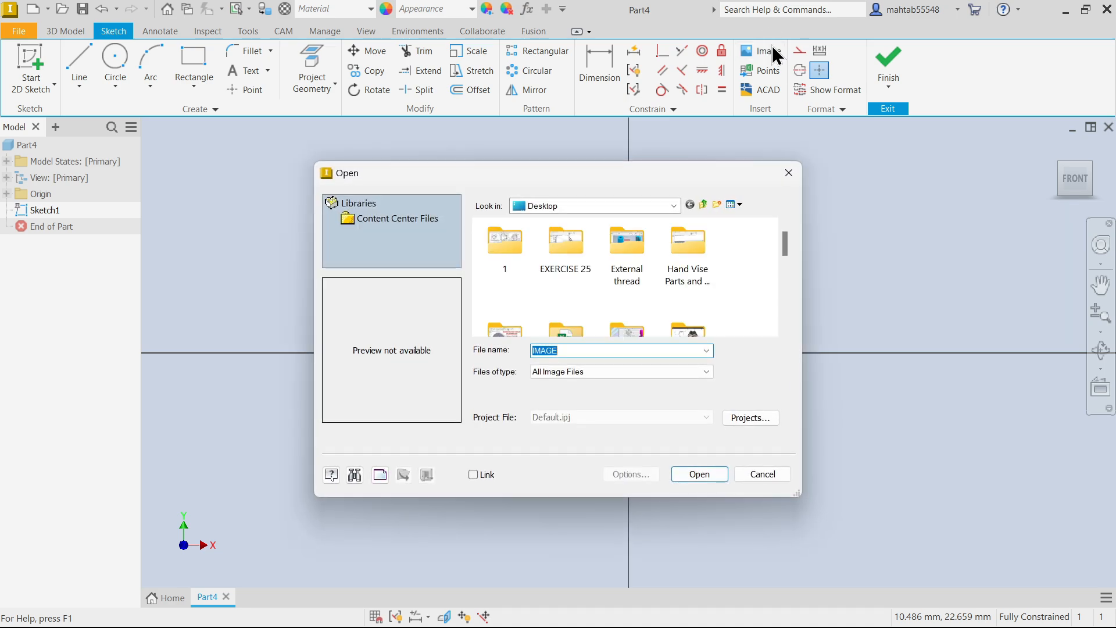
mouse_move(746, 249)
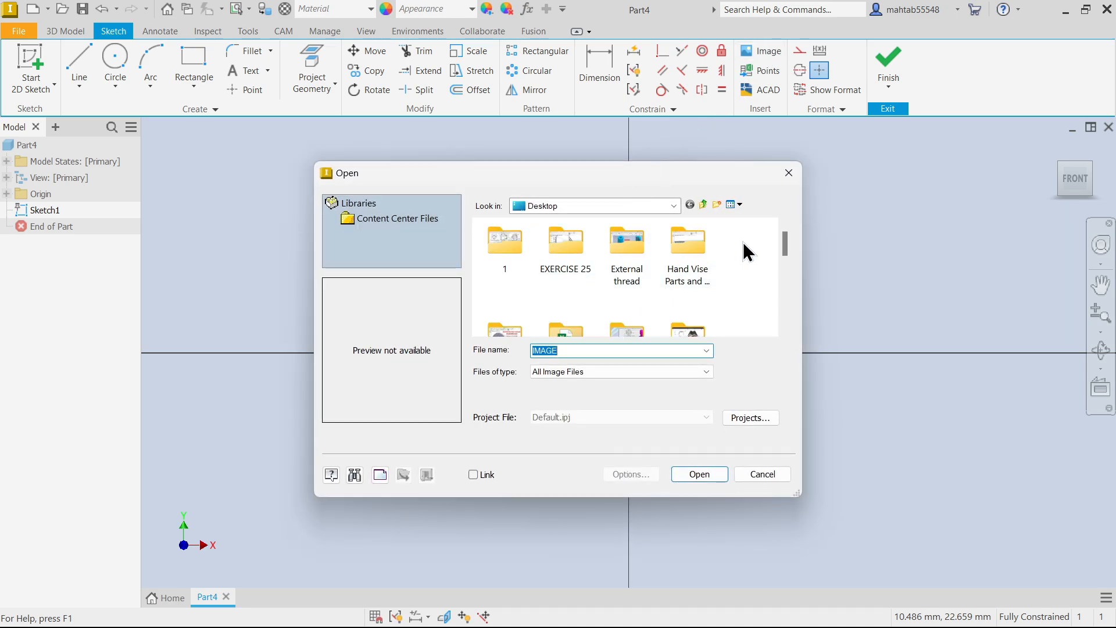
scroll("down", 3)
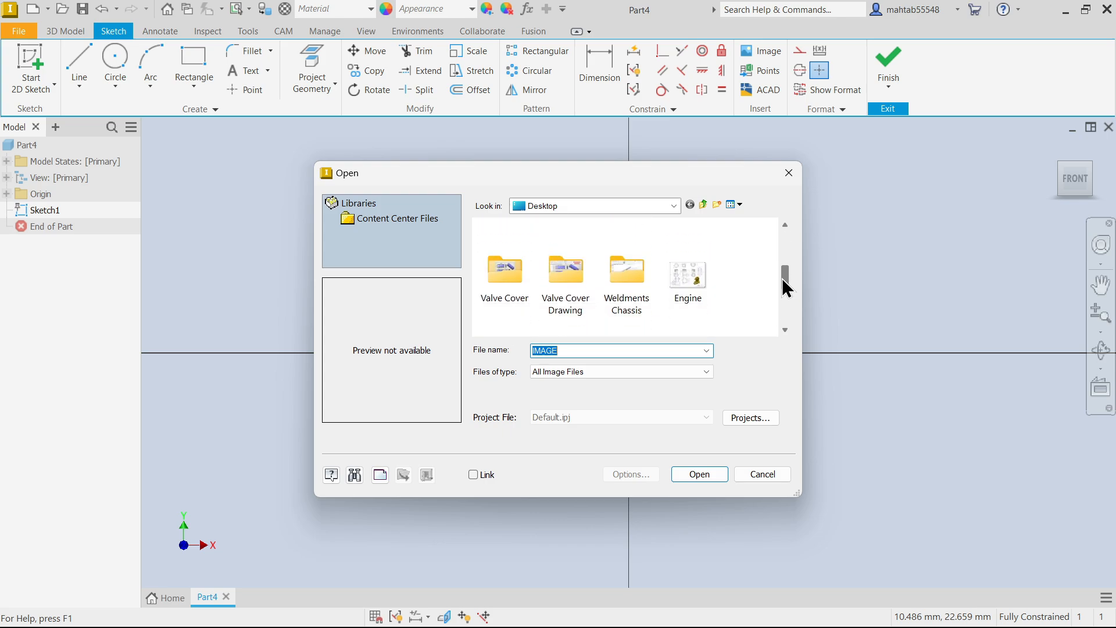
left_click(504, 291)
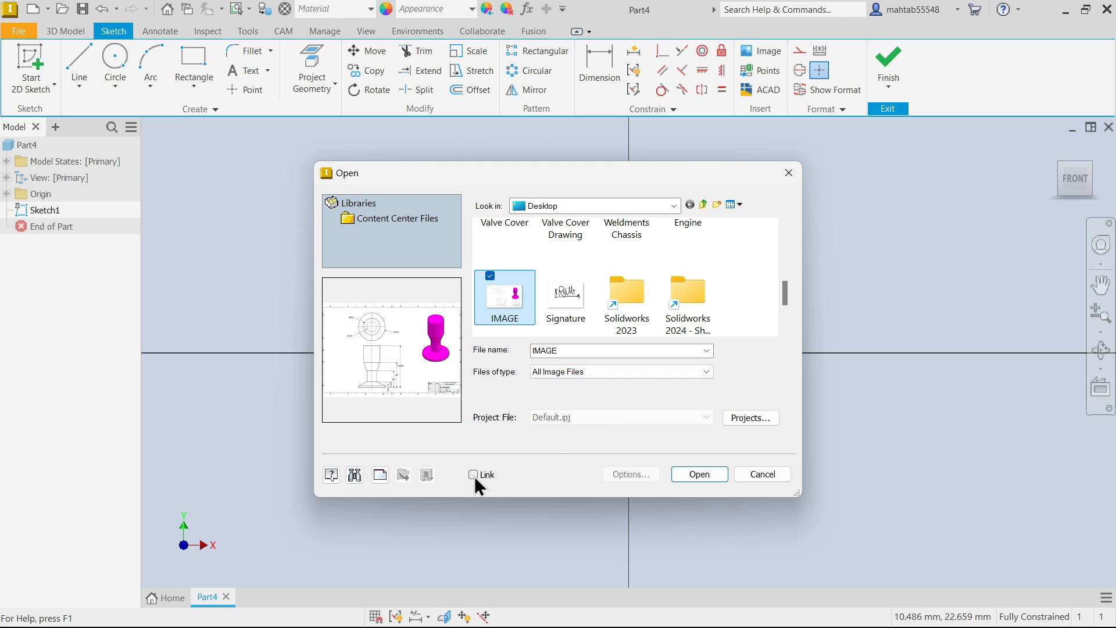
mouse_move(477, 482)
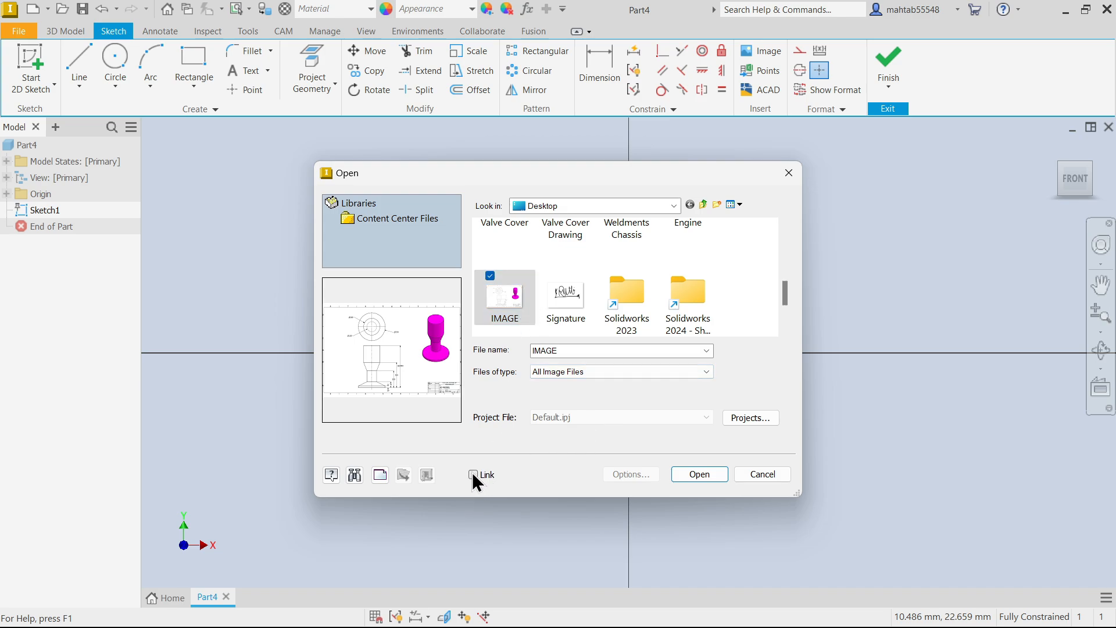
mouse_move(482, 494)
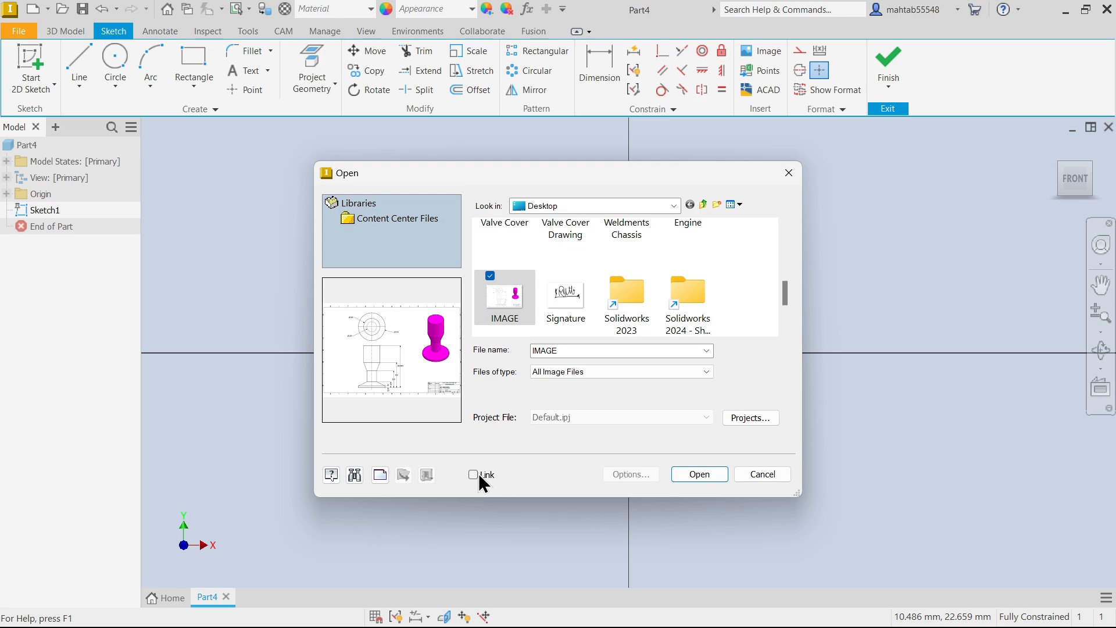
left_click(699, 474)
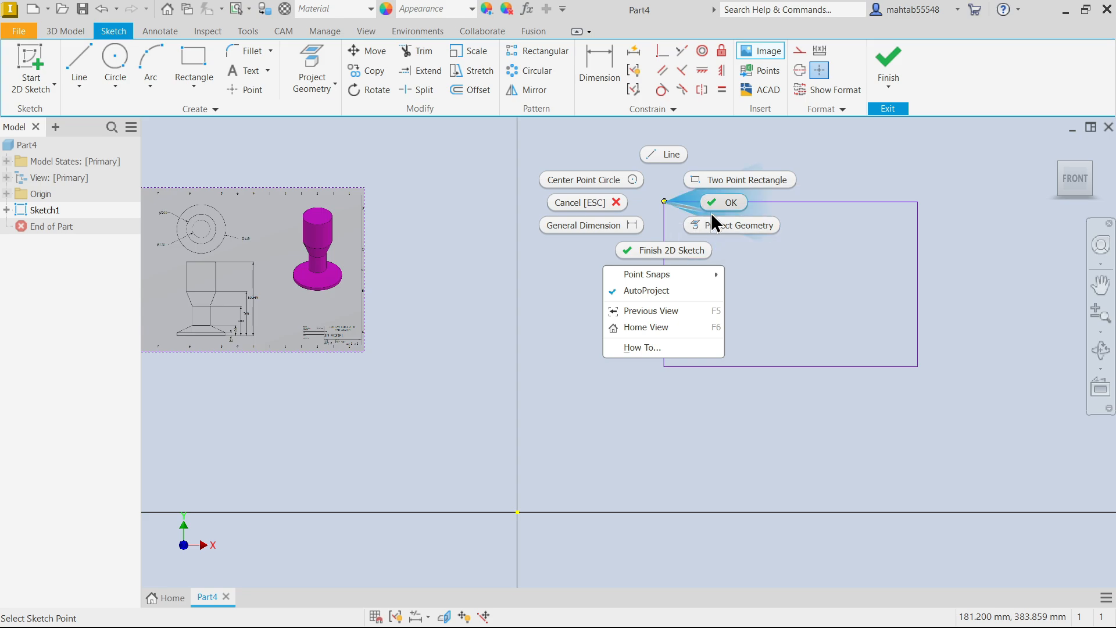
- Place the IMAGE reference drawing at a point in the sketch's graphics area
left_click(723, 203)
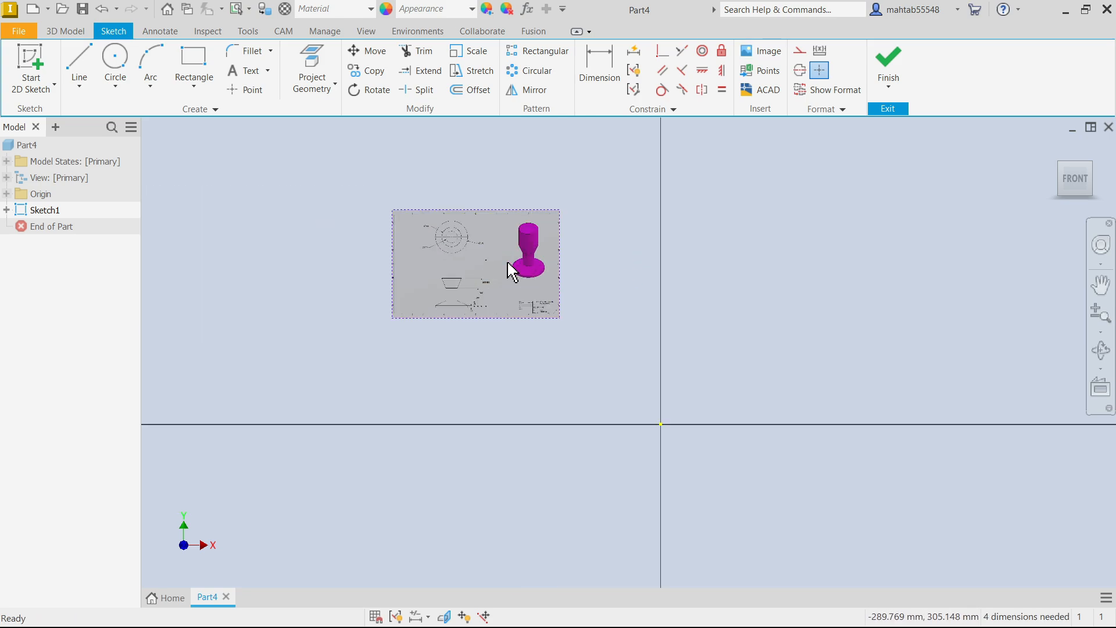
mouse_move(547, 330)
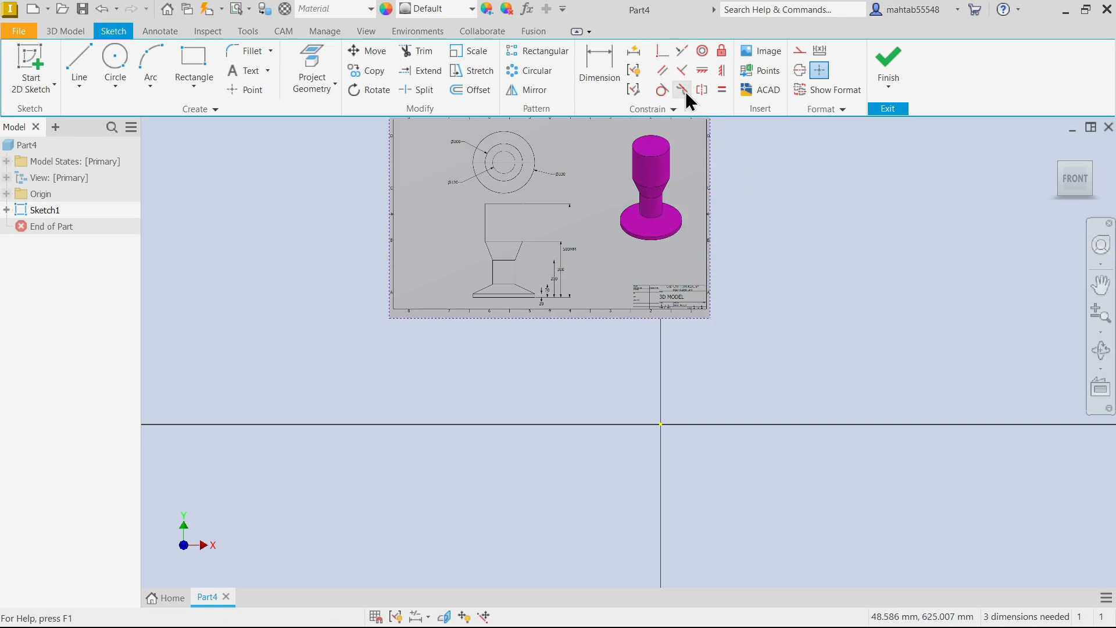
mouse_move(660, 54)
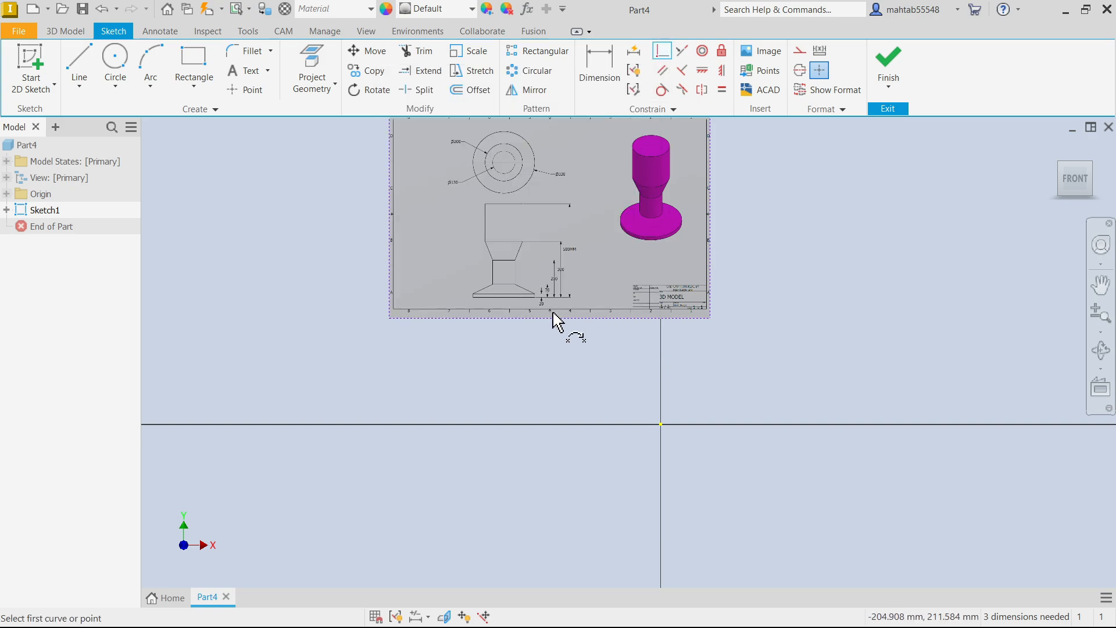
mouse_move(550, 318)
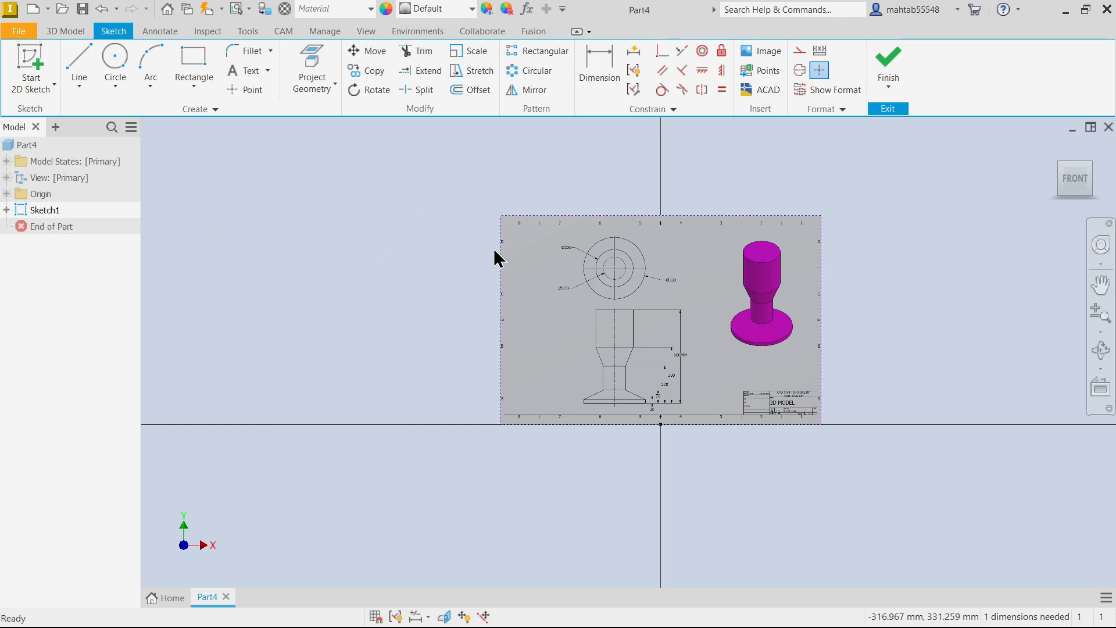
mouse_move(499, 221)
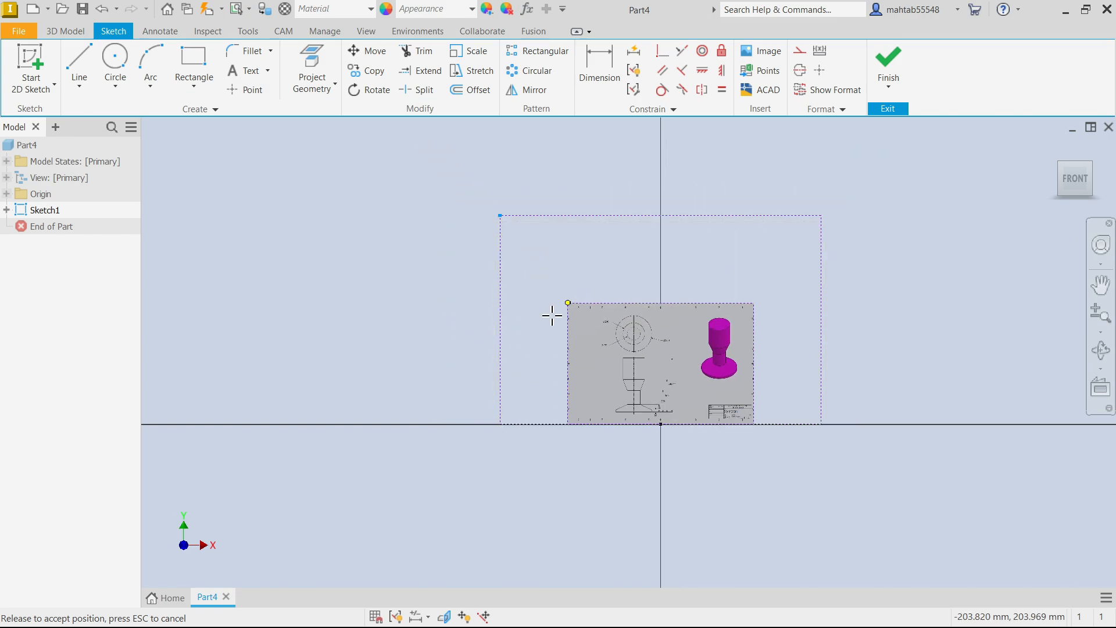
- Rescale the reference image from its corner and finish Sketch1
left_click_drag(567, 315, 446, 146)
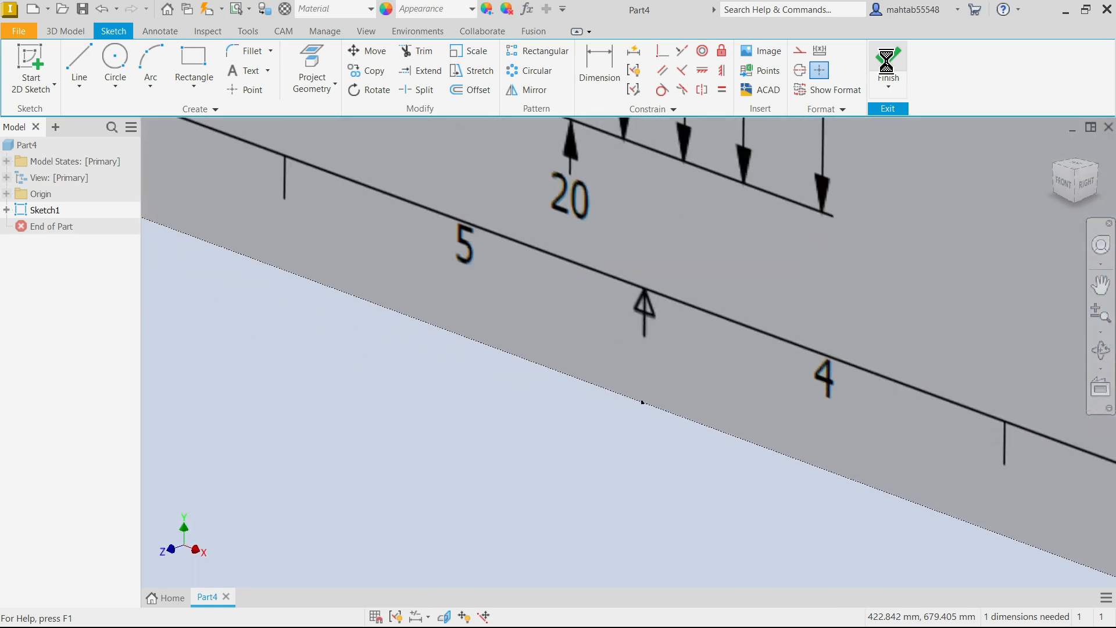
left_click(888, 63)
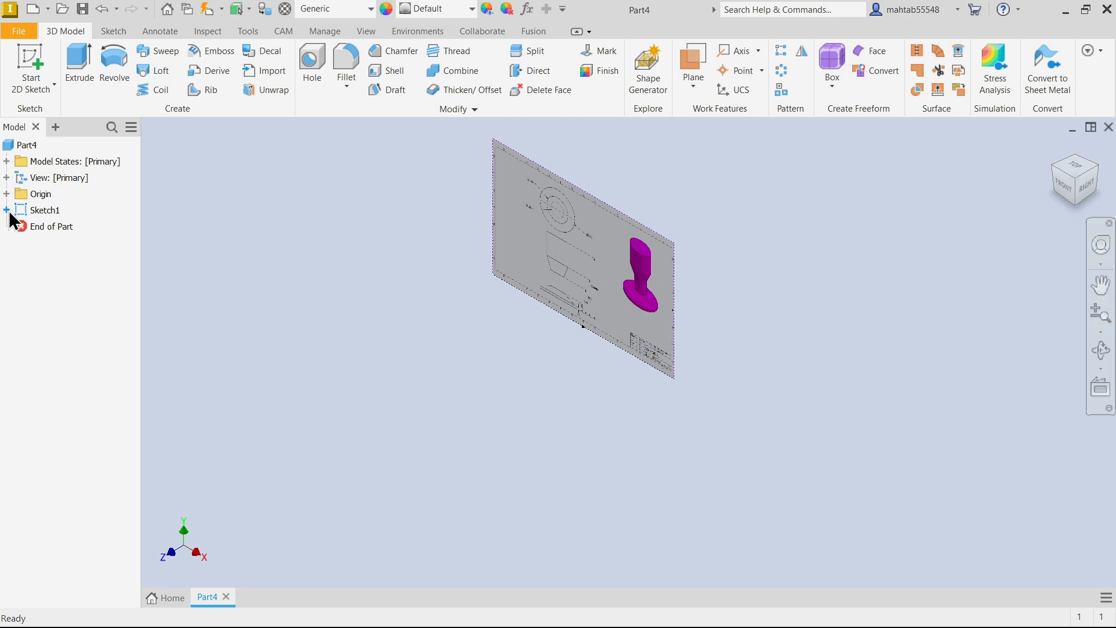
- Expand the Origin folder and choose the XY plane to start Sketch2
left_click(7, 193)
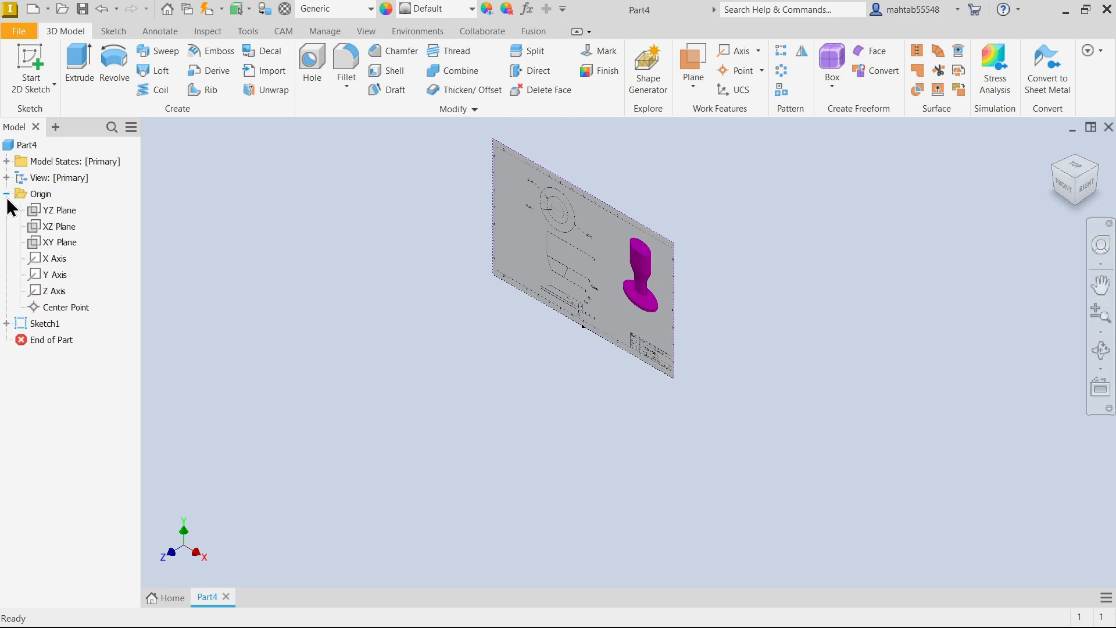
left_click(58, 242)
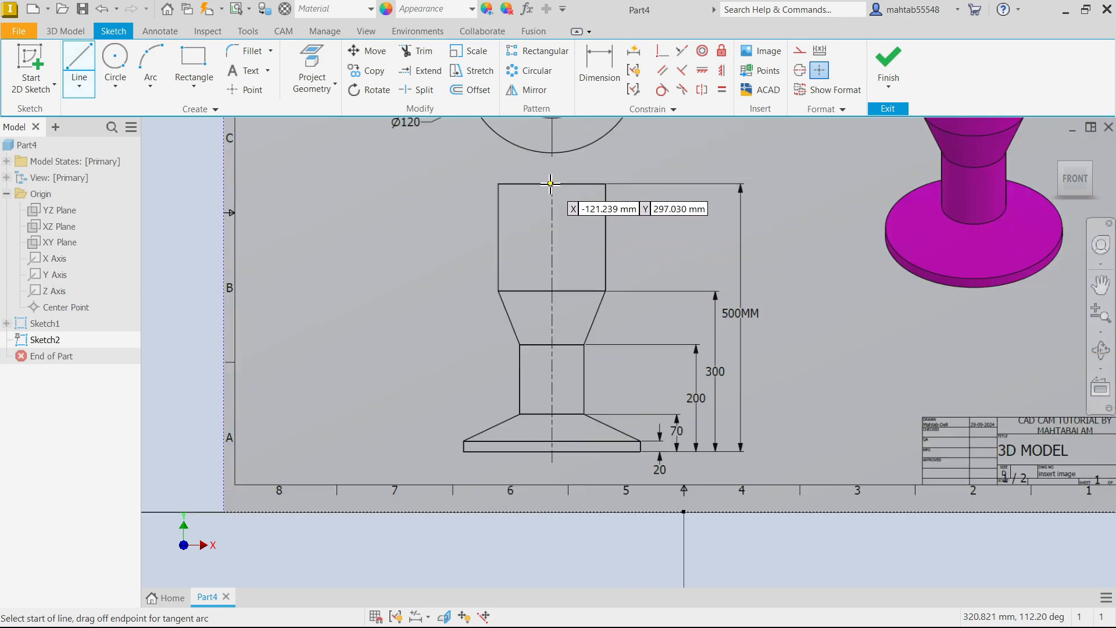
mouse_move(551, 184)
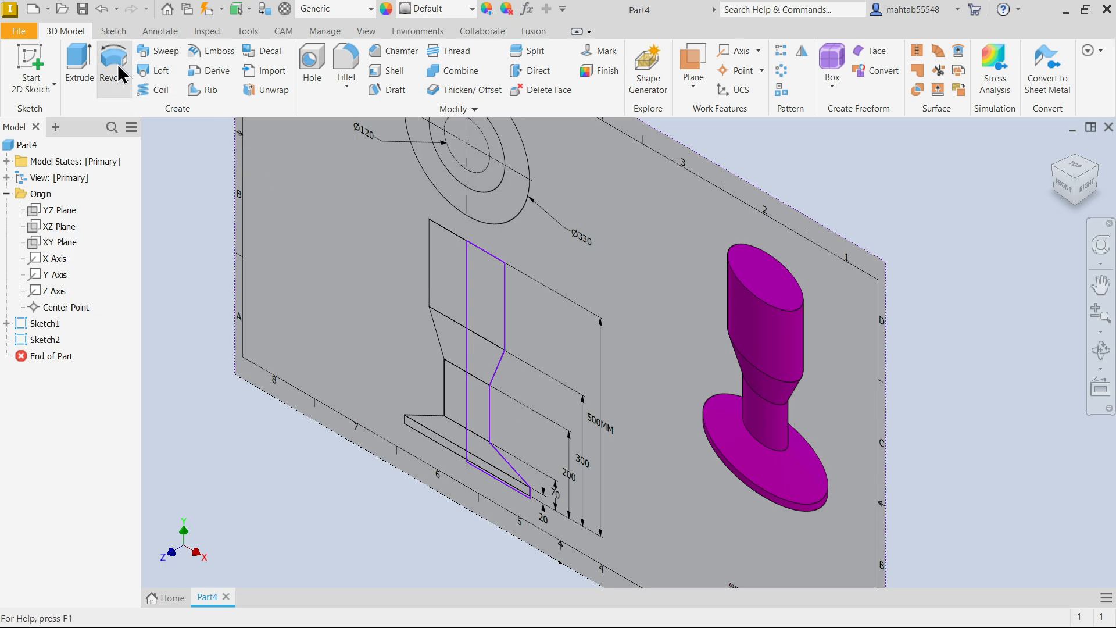
- Revolve the traced profile 360 degrees about its centreline to create Revolution1
left_click(114, 63)
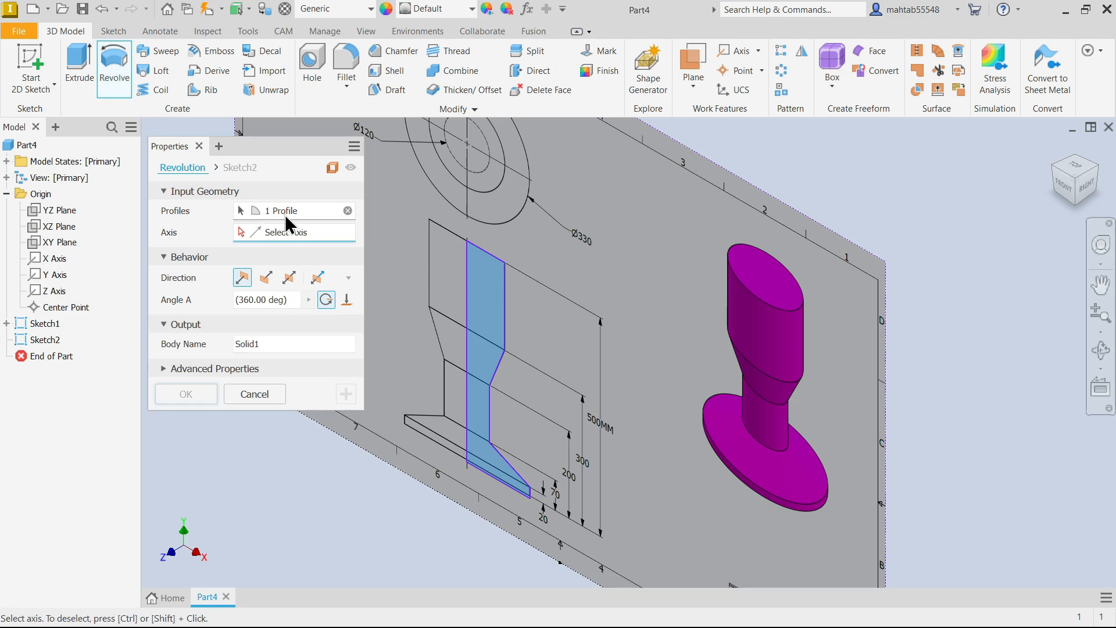
mouse_move(422, 277)
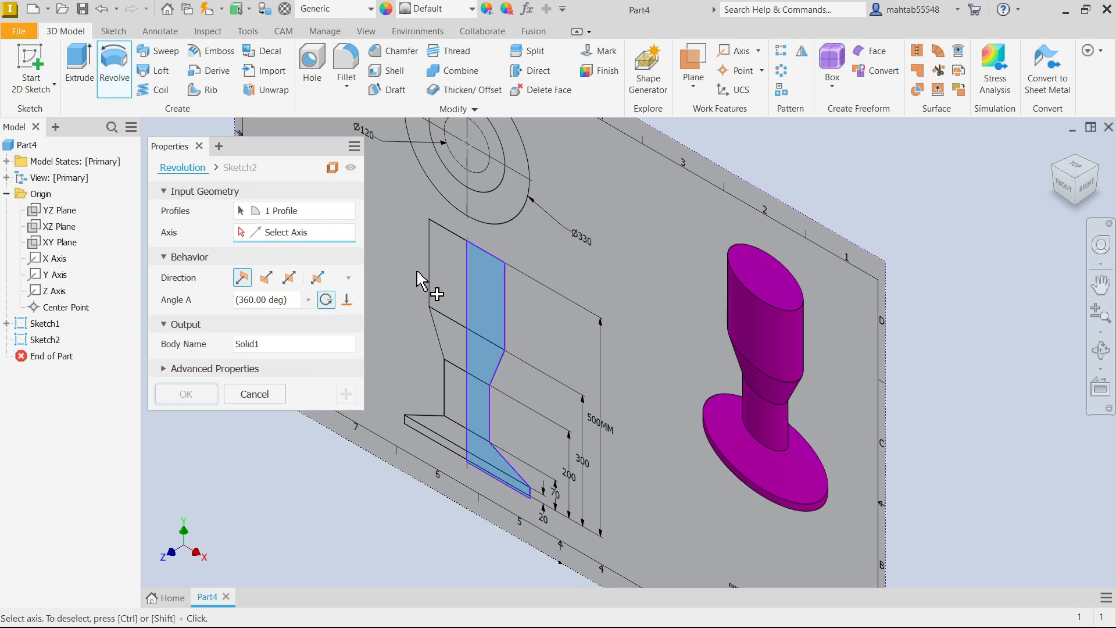
mouse_move(292, 233)
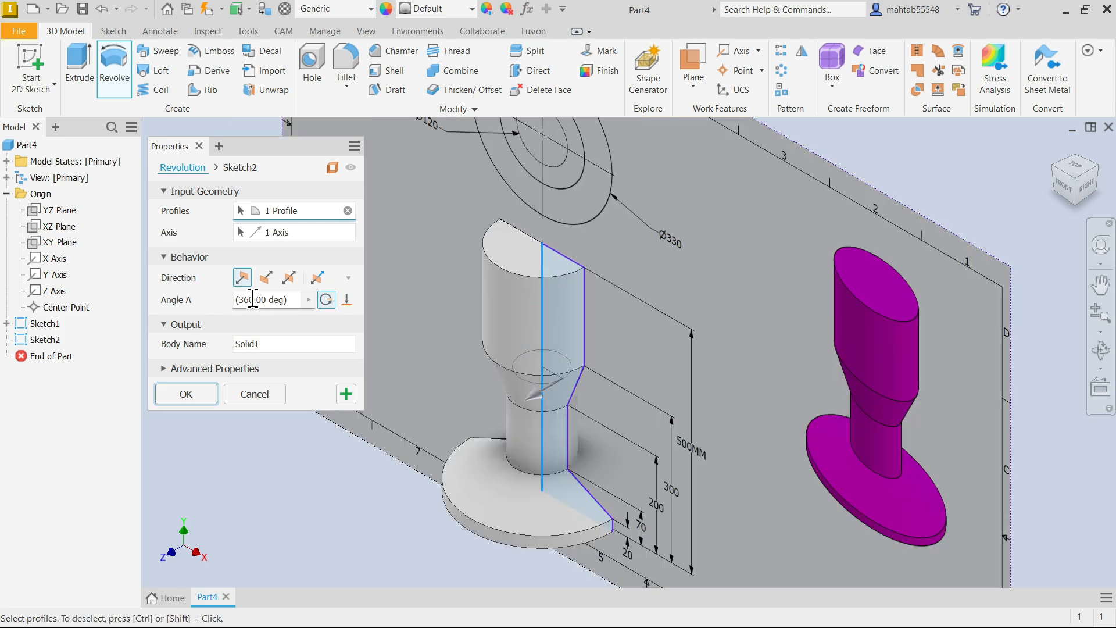
mouse_move(242, 276)
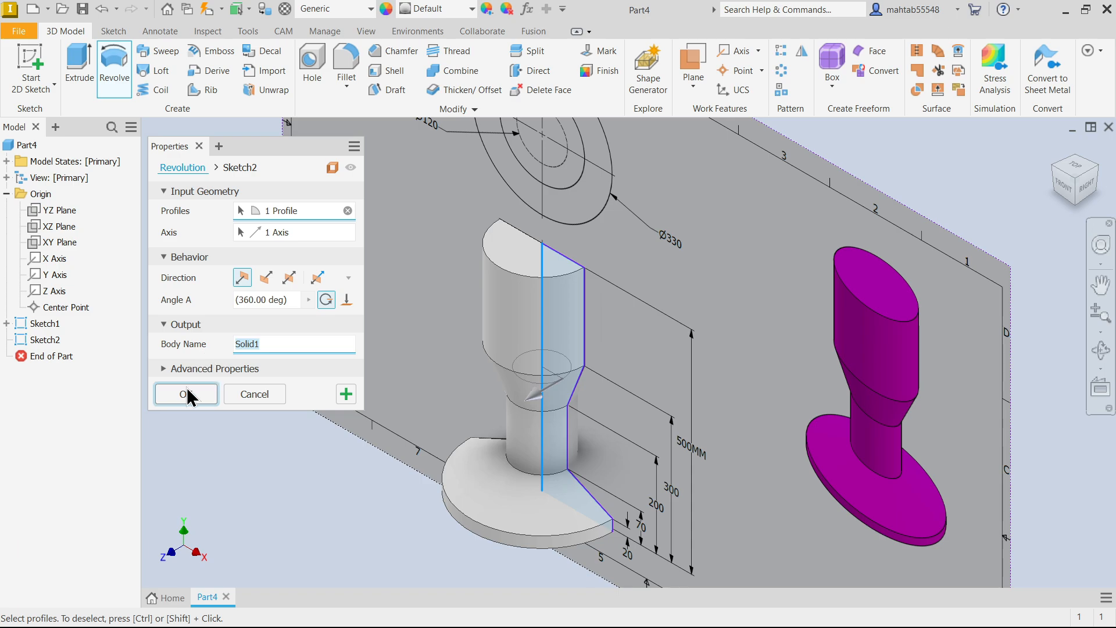
left_click(186, 394)
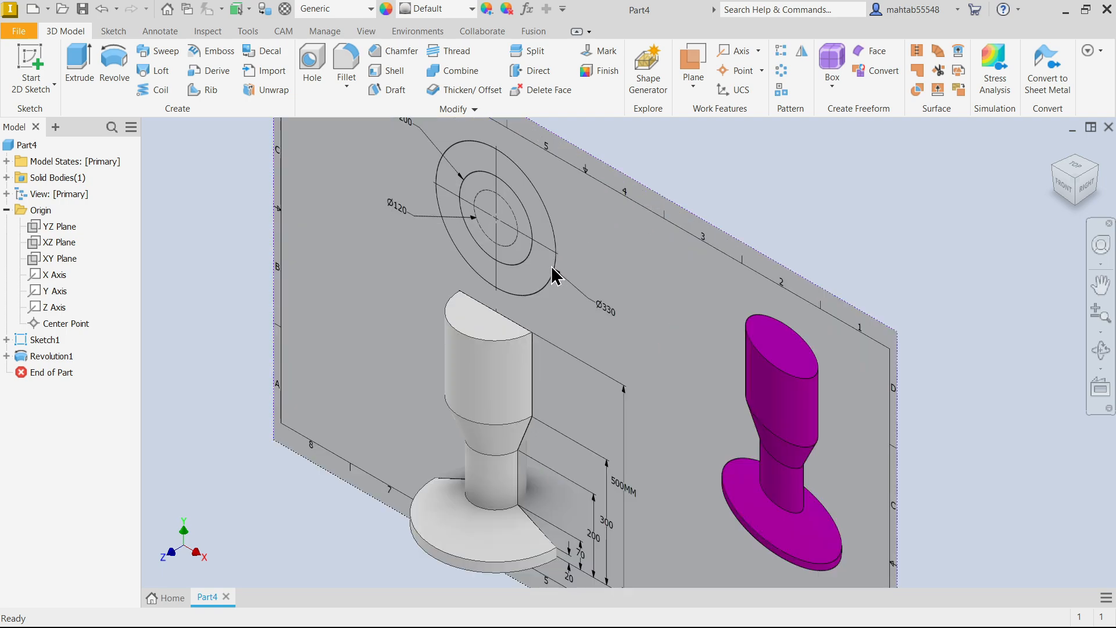
mouse_move(556, 312)
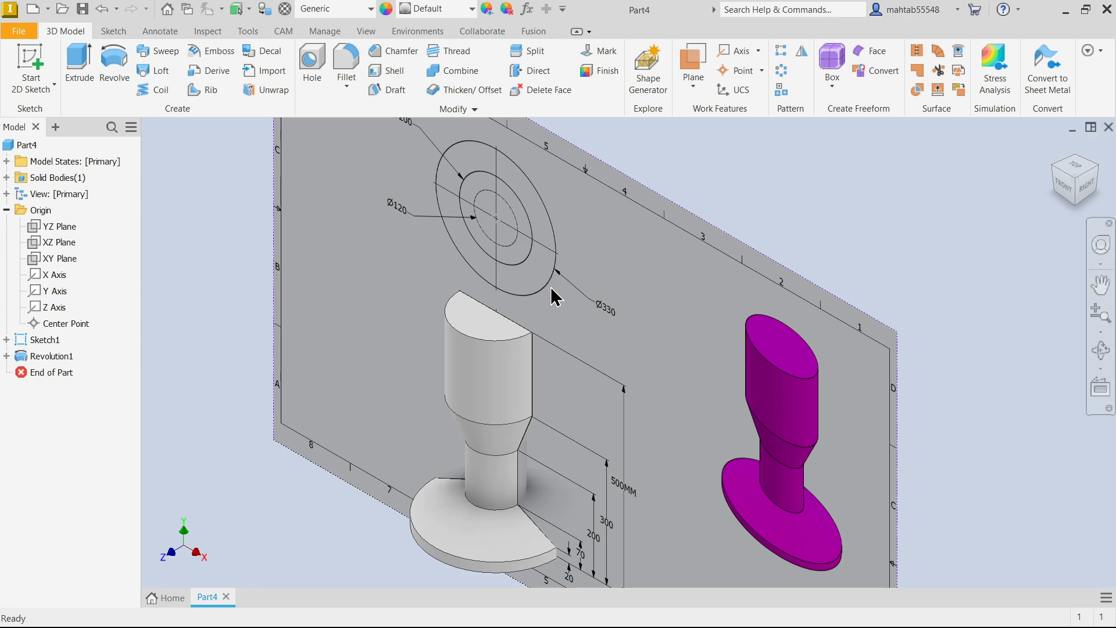
left_click_drag(555, 295, 495, 302)
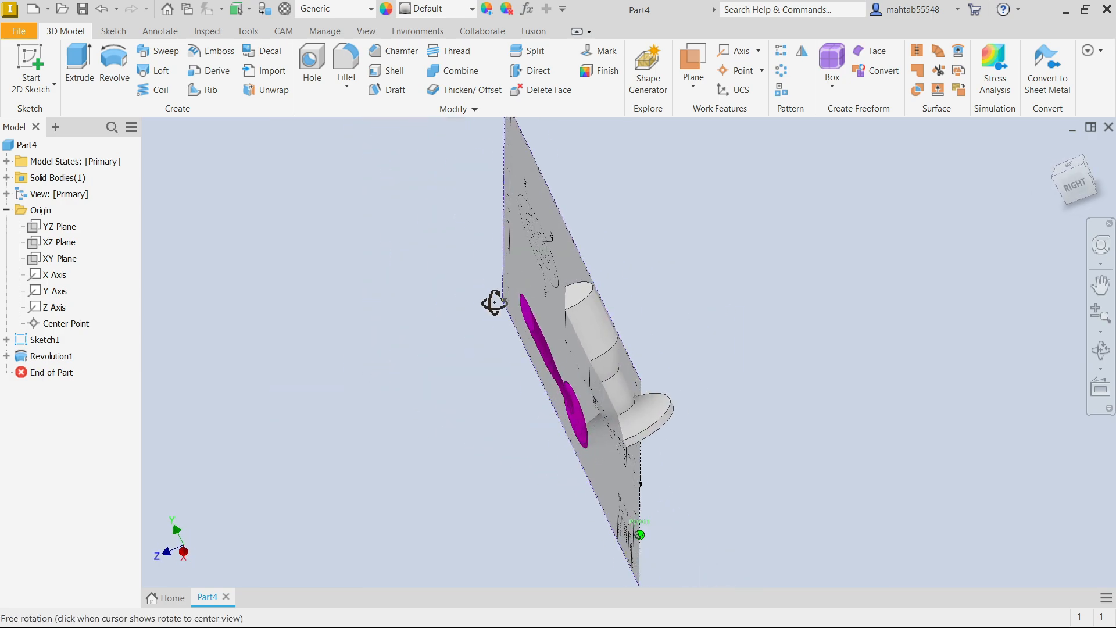
left_click_drag(494, 302, 613, 303)
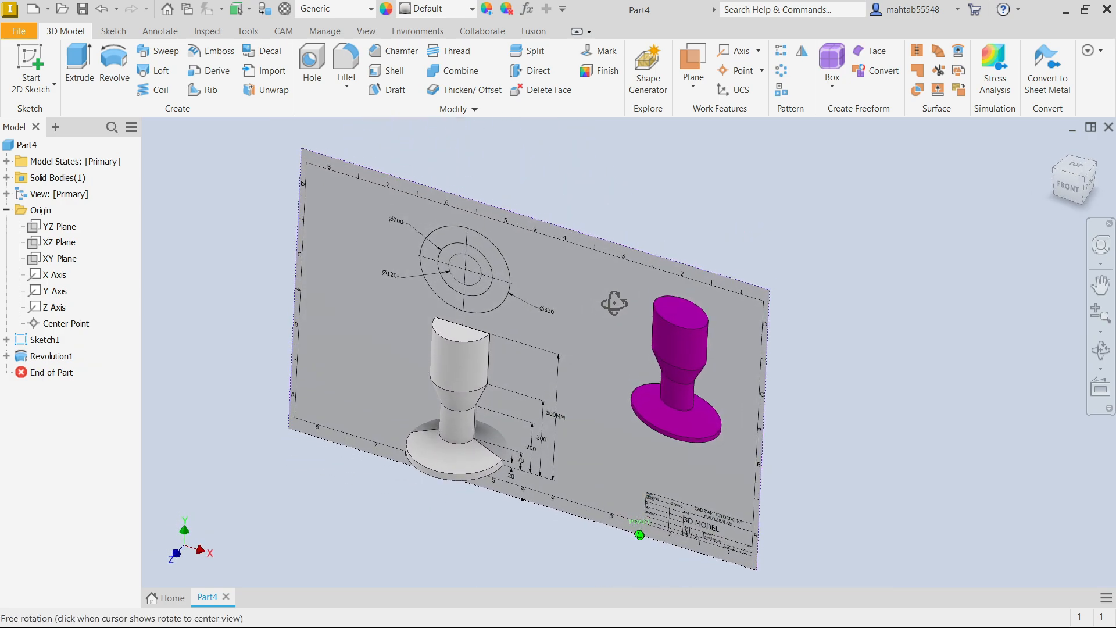